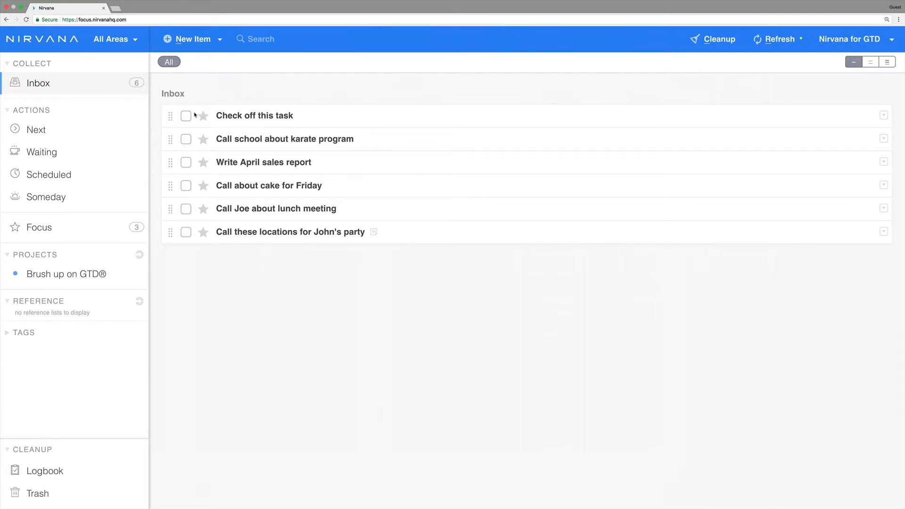
Mark the 'Check off this task' Inbox item as done
{"action": "left_click", "coordinate": [186, 115]}
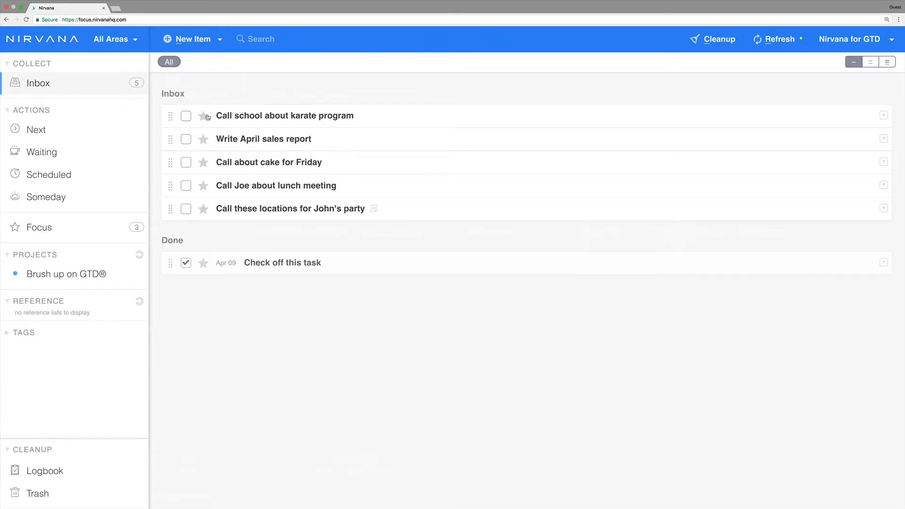
{"action": "left_click", "coordinate": [285, 115]}
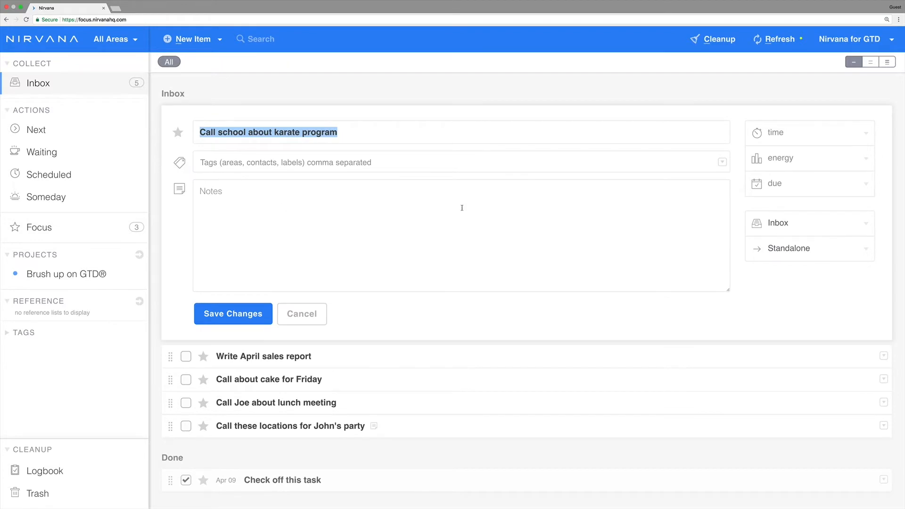
{"action": "mouse_move", "coordinate": [742, 143]}
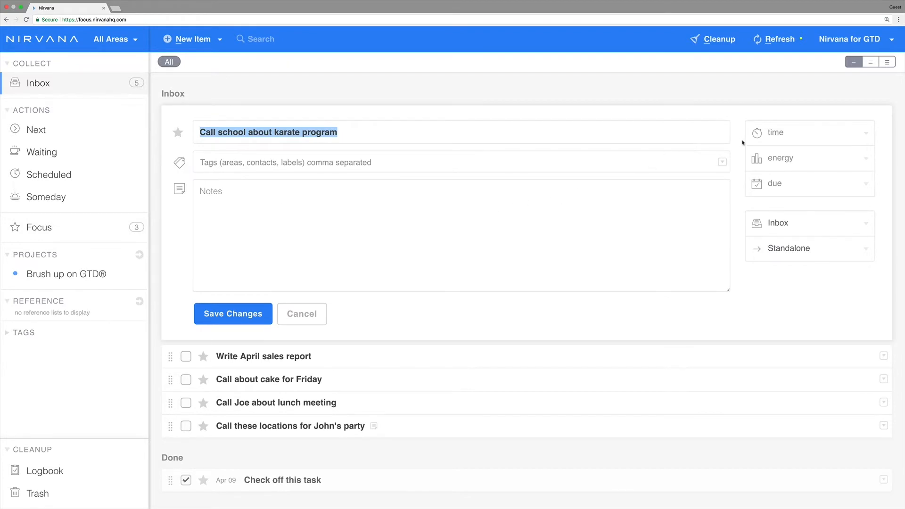
{"action": "mouse_move", "coordinate": [742, 184]}
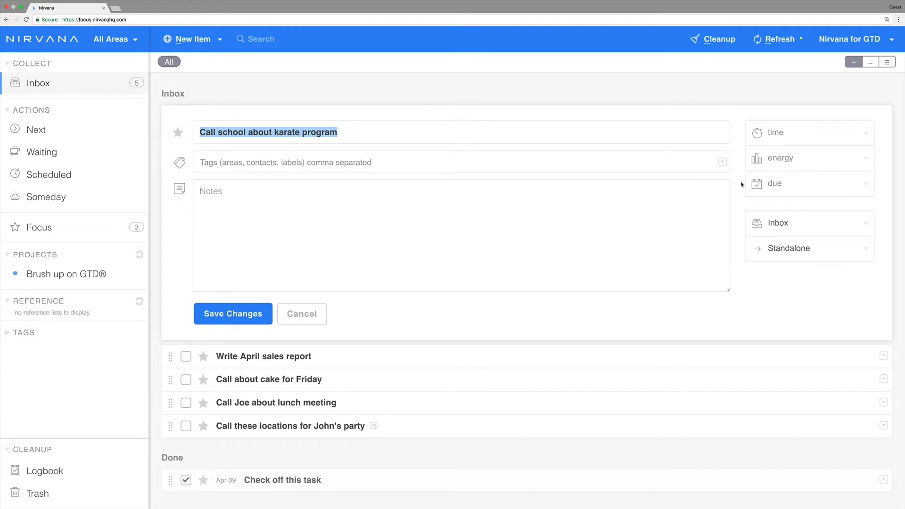
{"action": "mouse_move", "coordinate": [741, 238]}
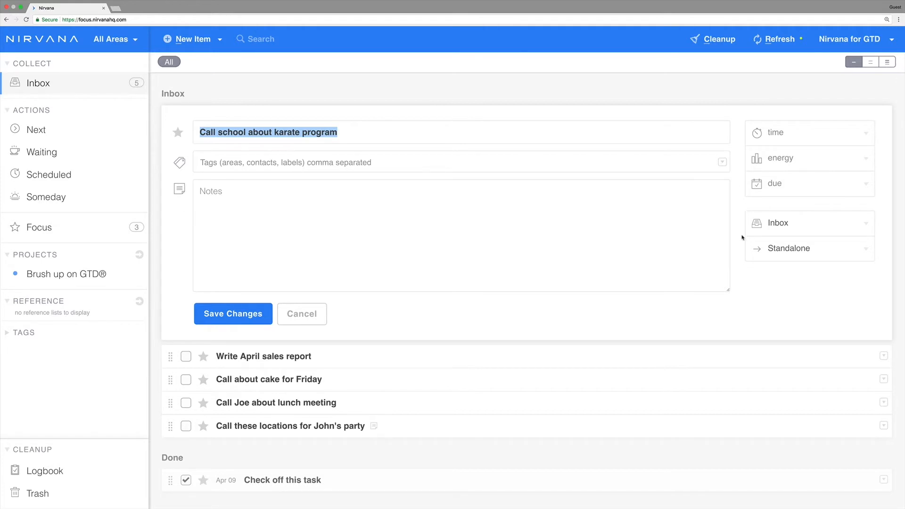
{"action": "mouse_move", "coordinate": [743, 248]}
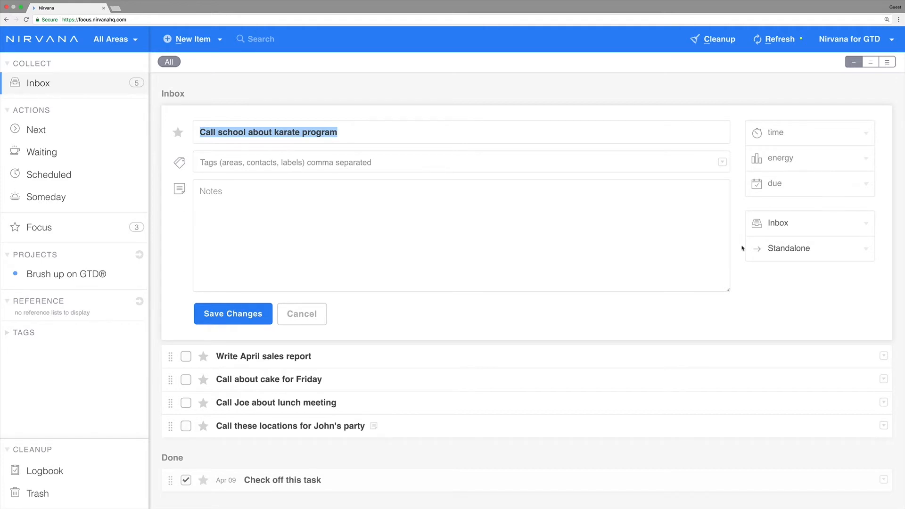
{"action": "mouse_move", "coordinate": [616, 247]}
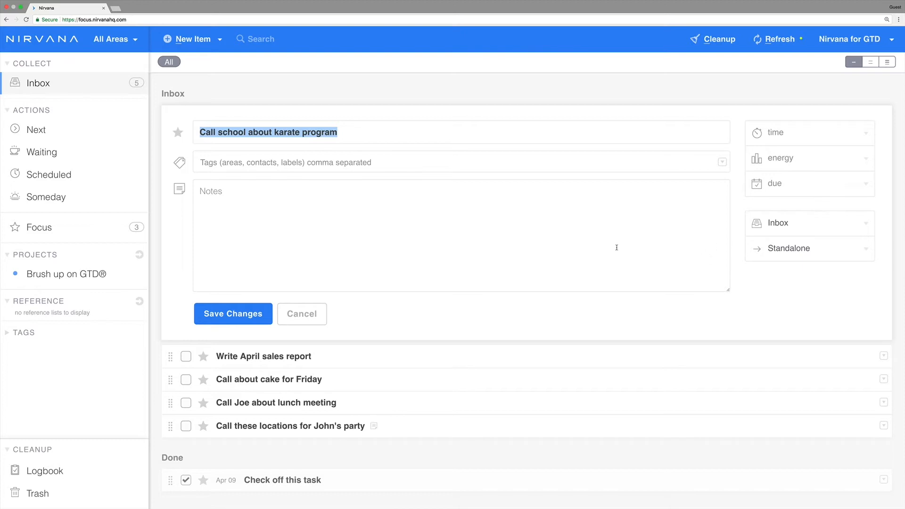
{"action": "mouse_move", "coordinate": [354, 260]}
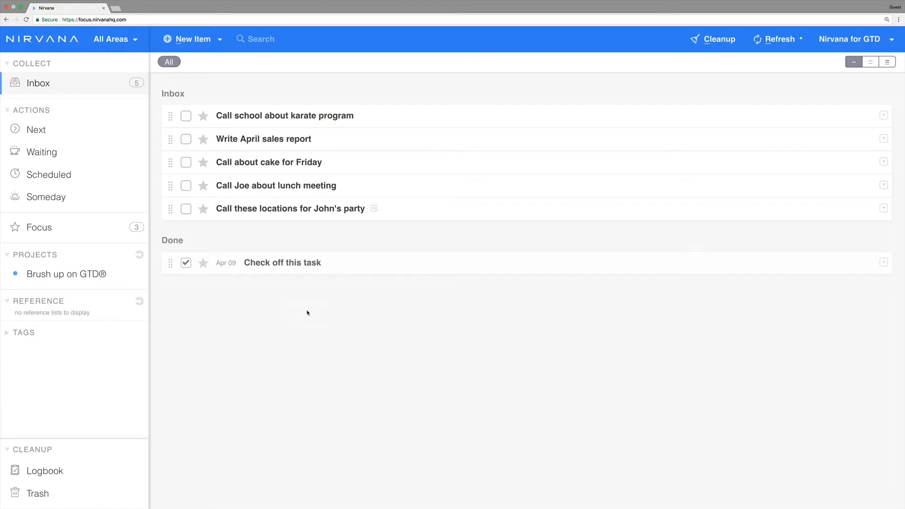
{"action": "mouse_move", "coordinate": [294, 139]}
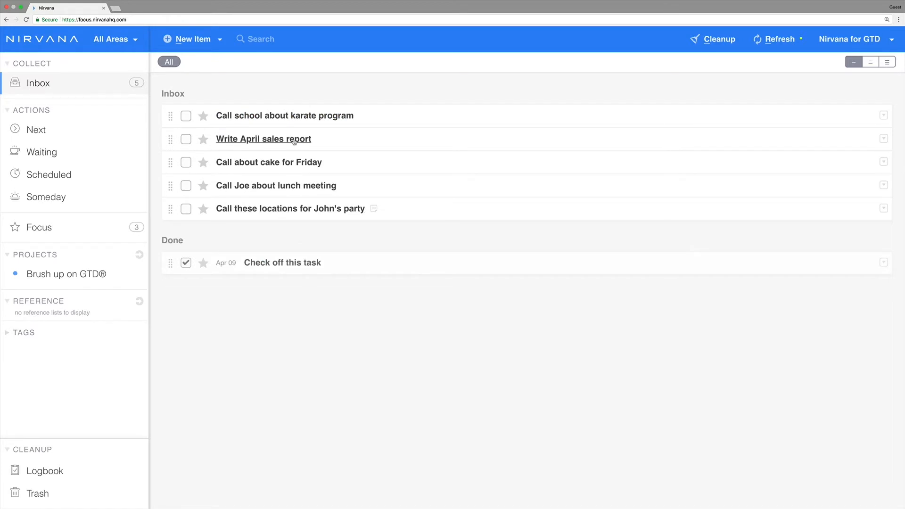
Tag 'Write April sales report' with Q2 and reports, adding then removing the mobile label
{"action": "left_click", "coordinate": [263, 139]}
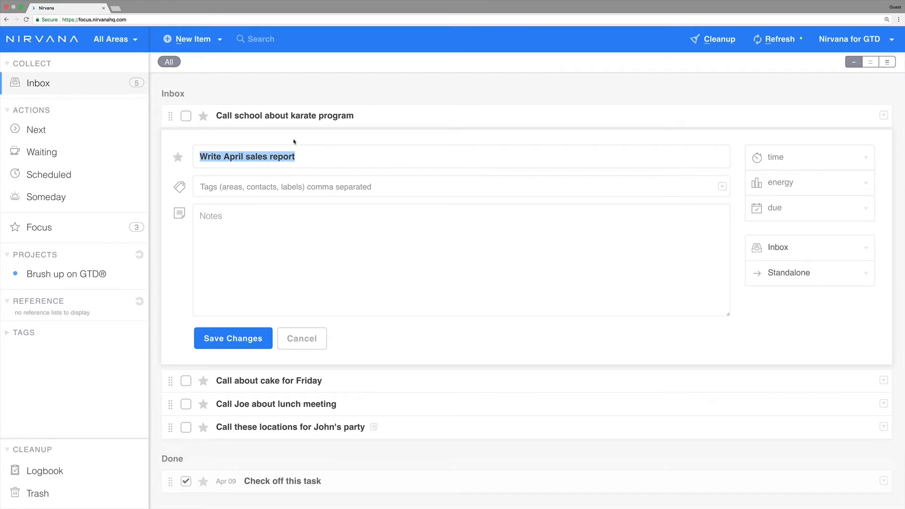
{"action": "mouse_move", "coordinate": [284, 184]}
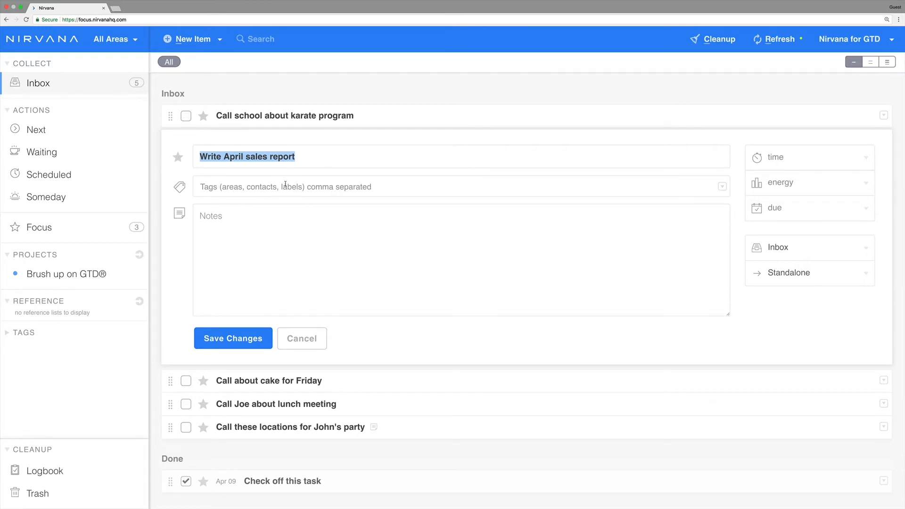
{"action": "type", "text": "Q2 × reports ×"}
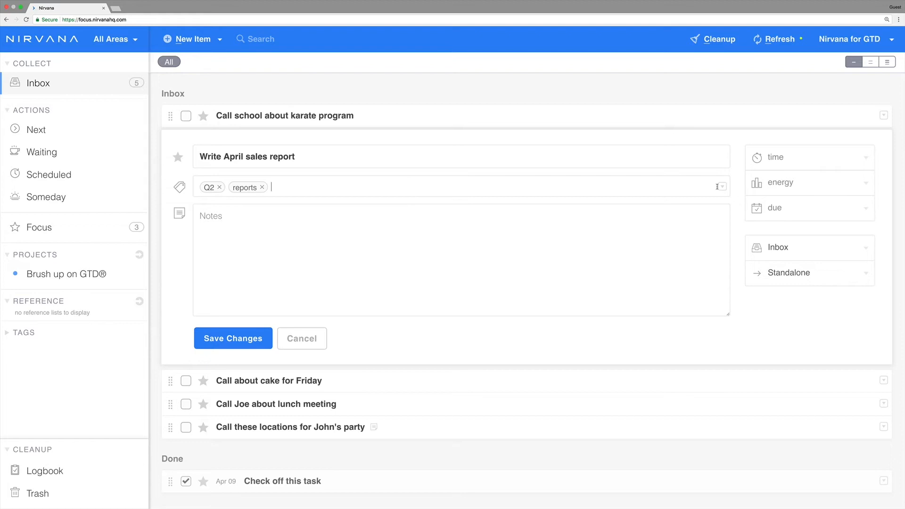
{"action": "left_click", "coordinate": [720, 186]}
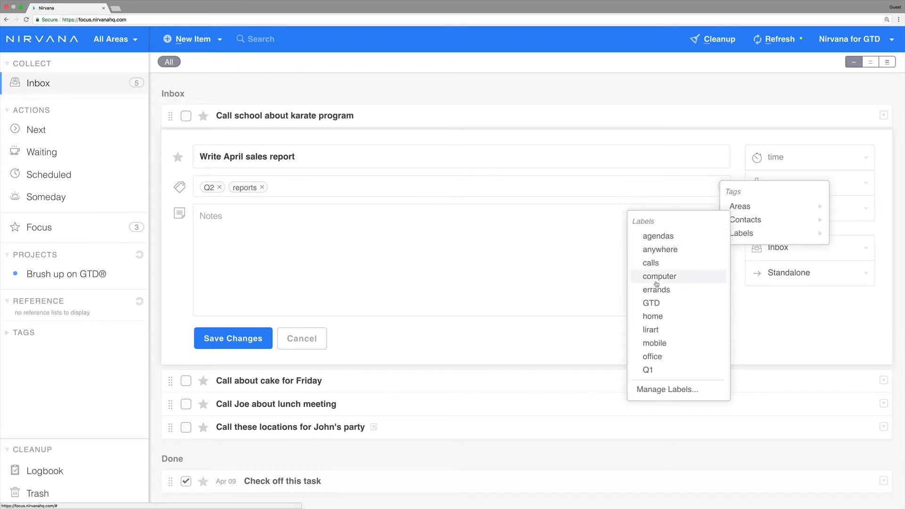
{"action": "left_click", "coordinate": [654, 343]}
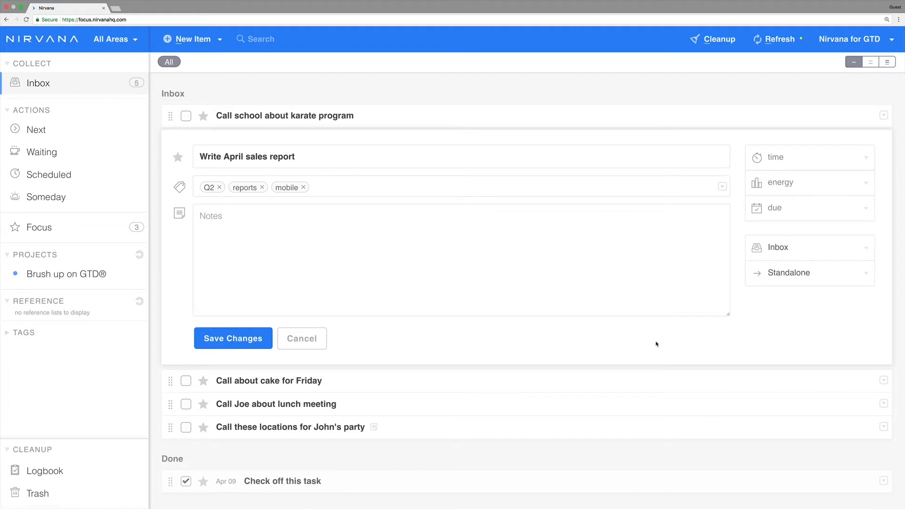
{"action": "mouse_move", "coordinate": [316, 187]}
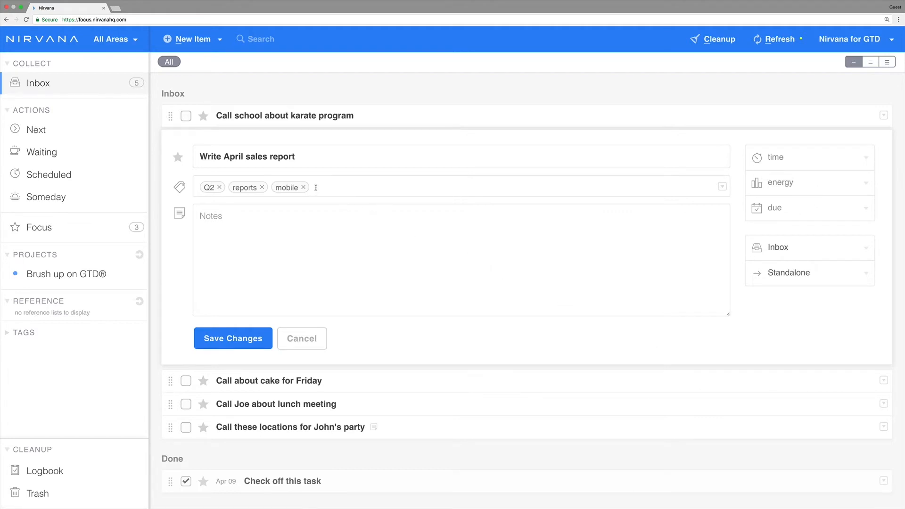
{"action": "left_click", "coordinate": [303, 186]}
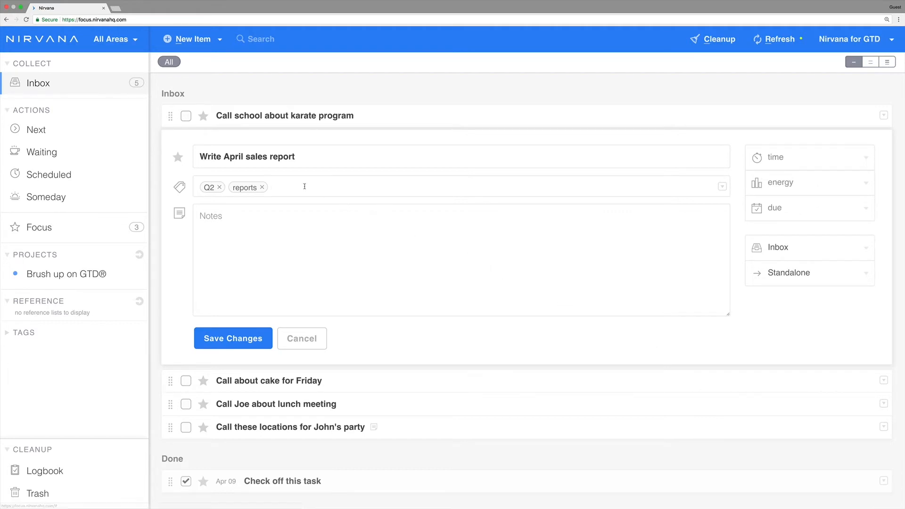
{"action": "mouse_move", "coordinate": [368, 189]}
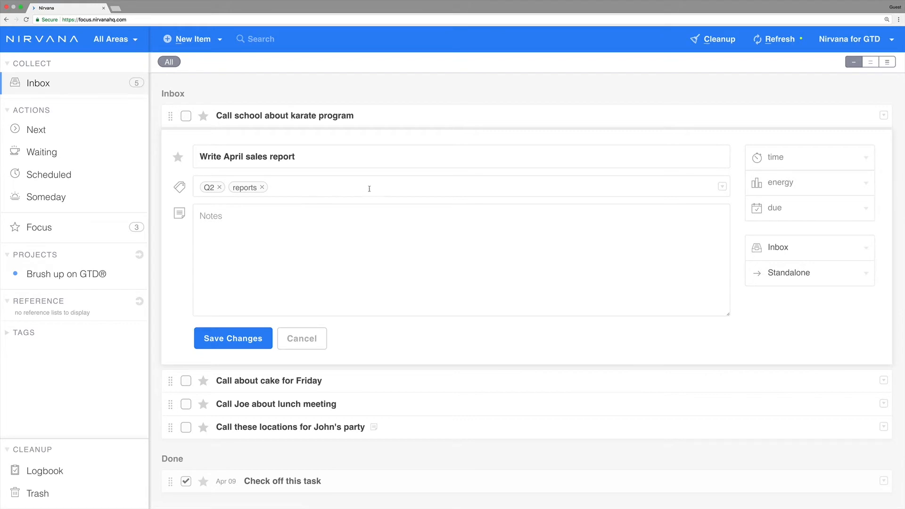
{"action": "mouse_move", "coordinate": [723, 190]}
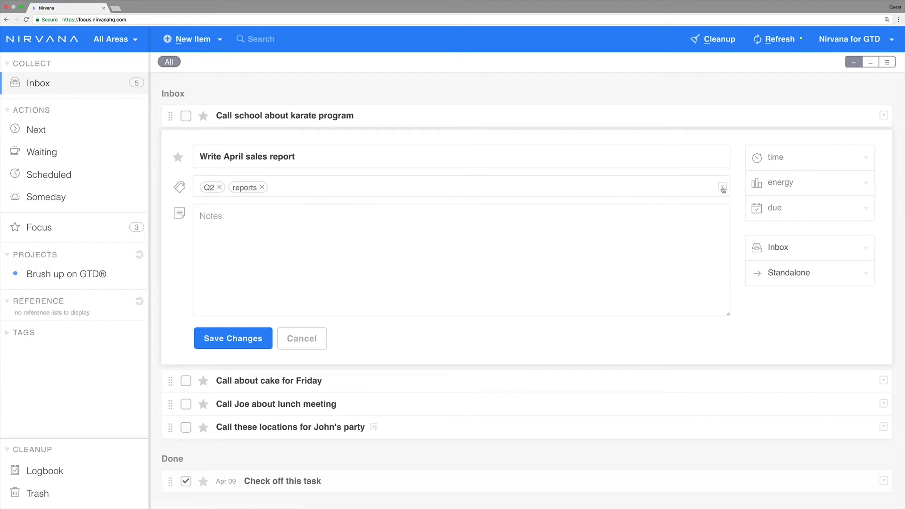
Add the work area so the action carries Q2, reports and work
{"action": "left_click", "coordinate": [721, 187]}
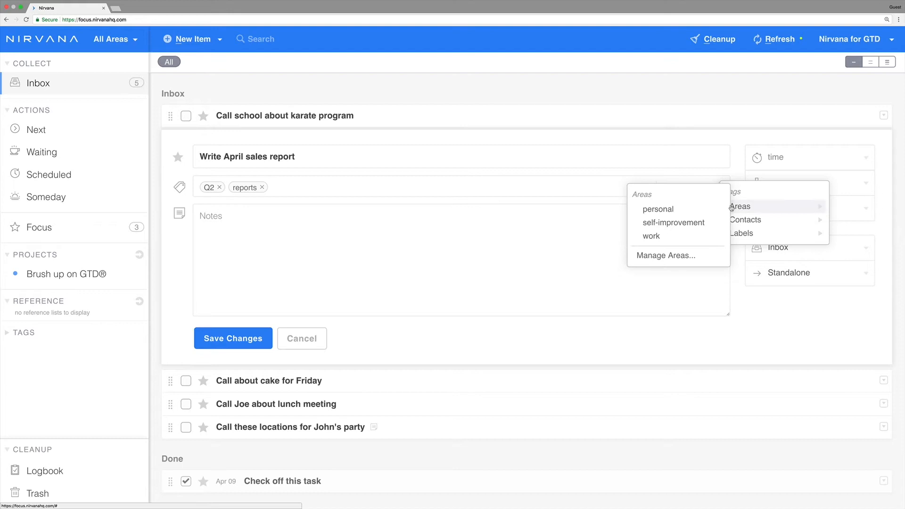
{"action": "mouse_move", "coordinate": [651, 236]}
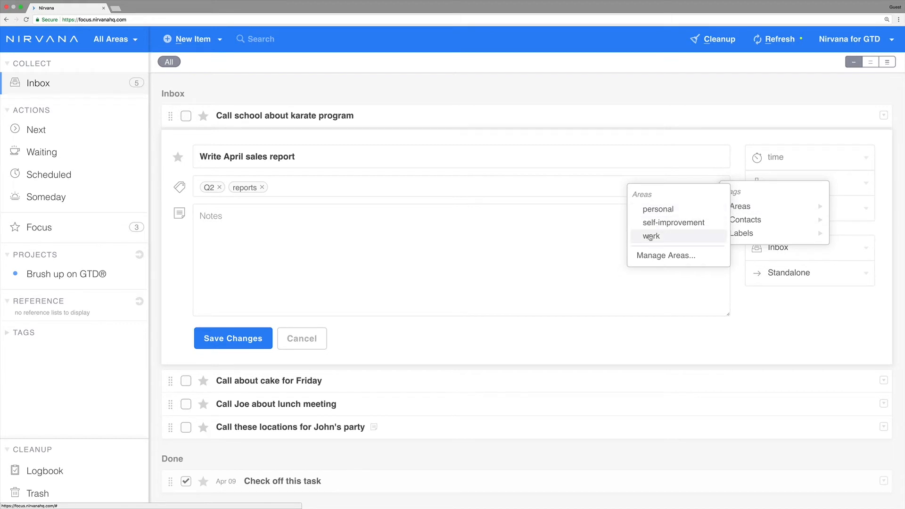
{"action": "left_click", "coordinate": [649, 236]}
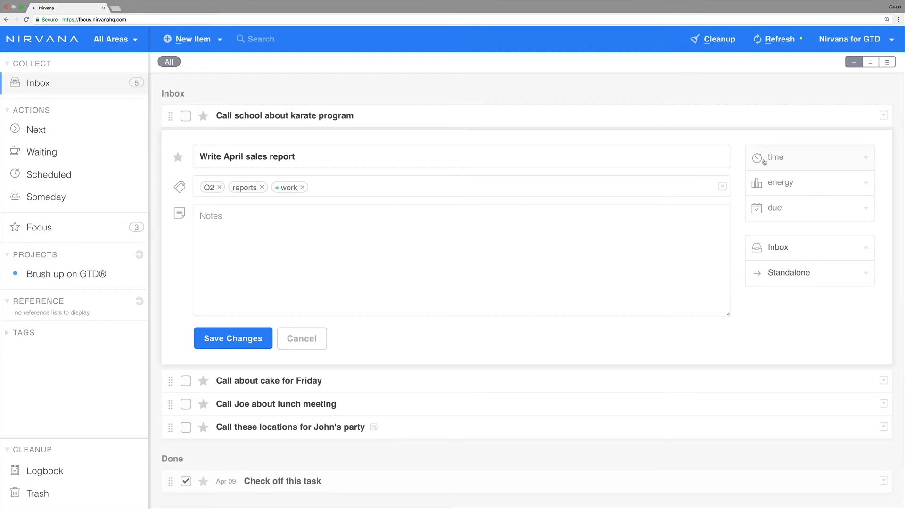
Set 6 hours time required, due date May 10, 2018, and choose the energy level
{"action": "left_click", "coordinate": [807, 158]}
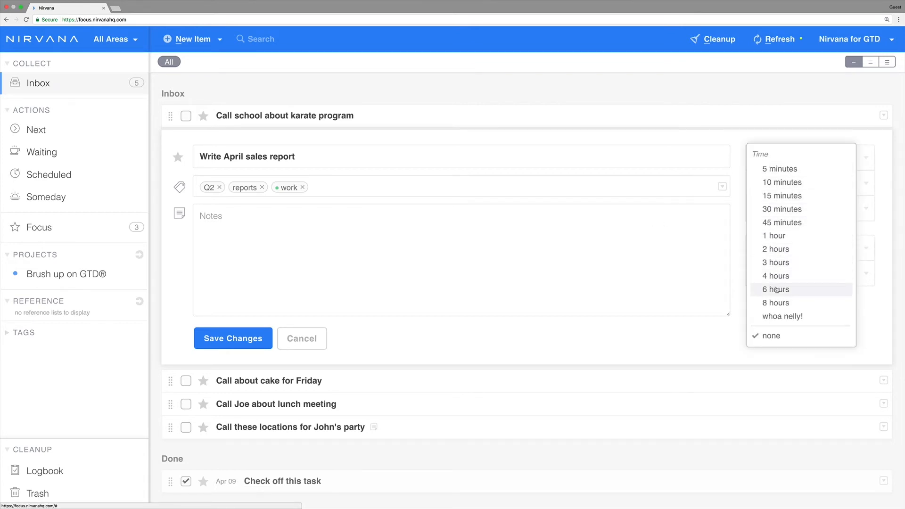
{"action": "left_click", "coordinate": [774, 289]}
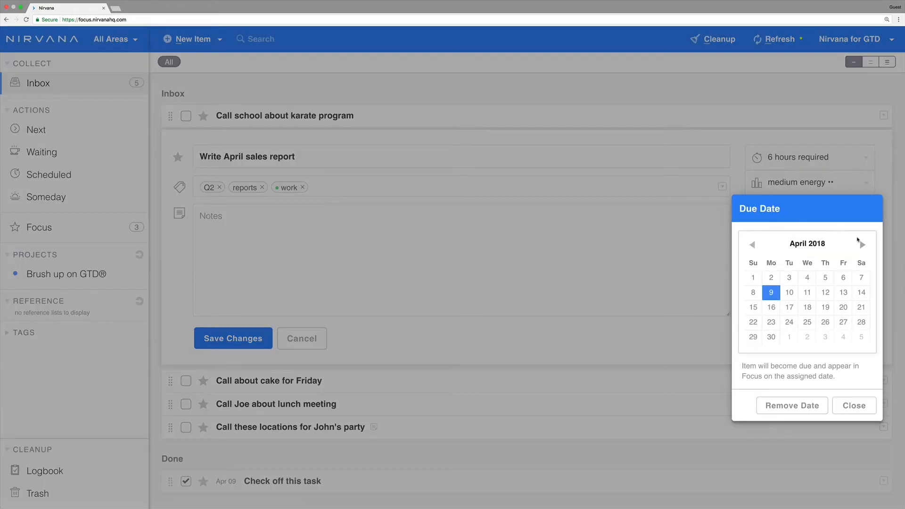
{"action": "left_click", "coordinate": [857, 244]}
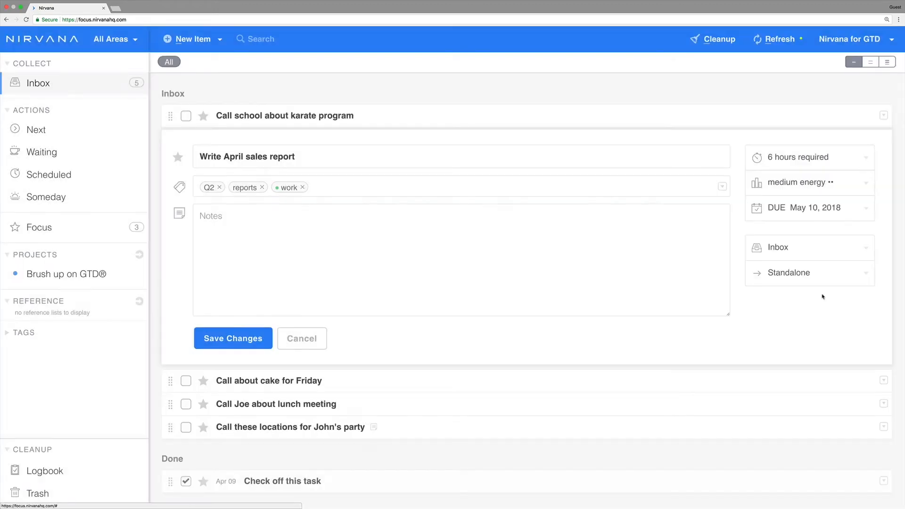
{"action": "mouse_move", "coordinate": [777, 193]}
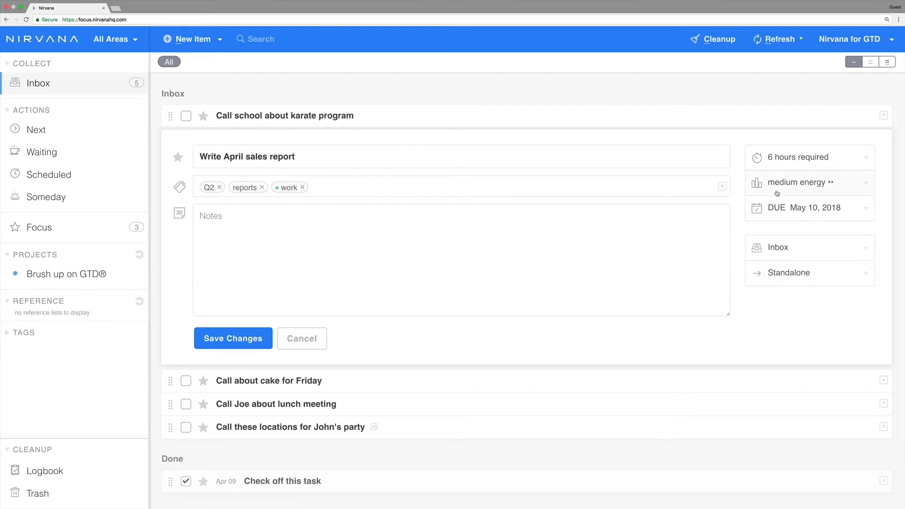
{"action": "left_click", "coordinate": [808, 182]}
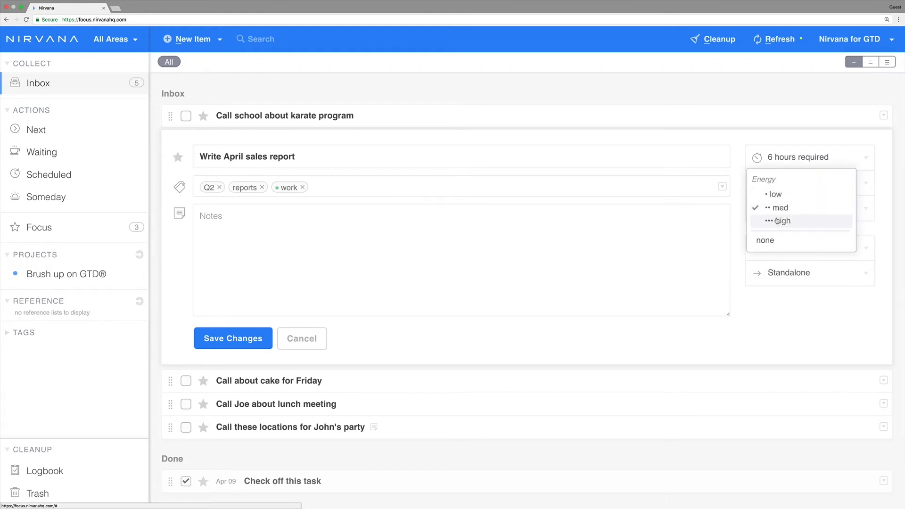
Write the note 'Share with sales team before forecast meeting' on the action
{"action": "left_click", "coordinate": [780, 220]}
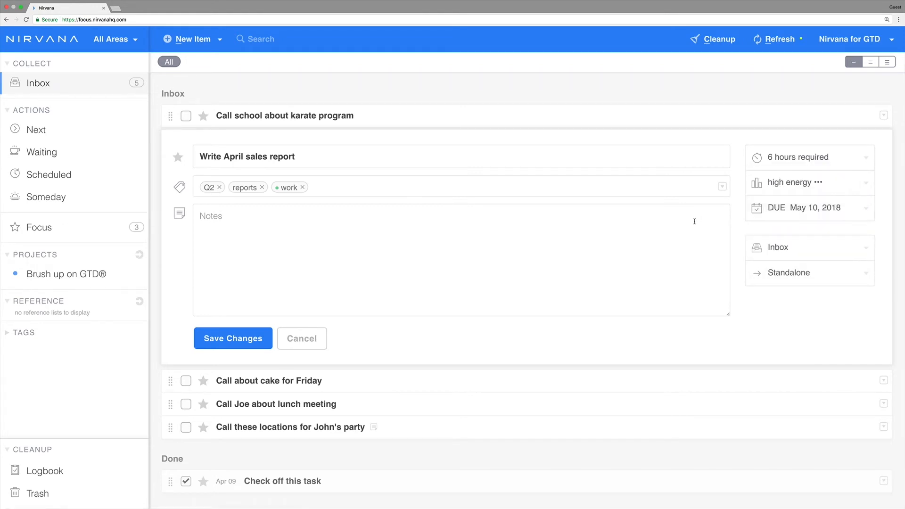
{"action": "type", "text": "Share wit"}
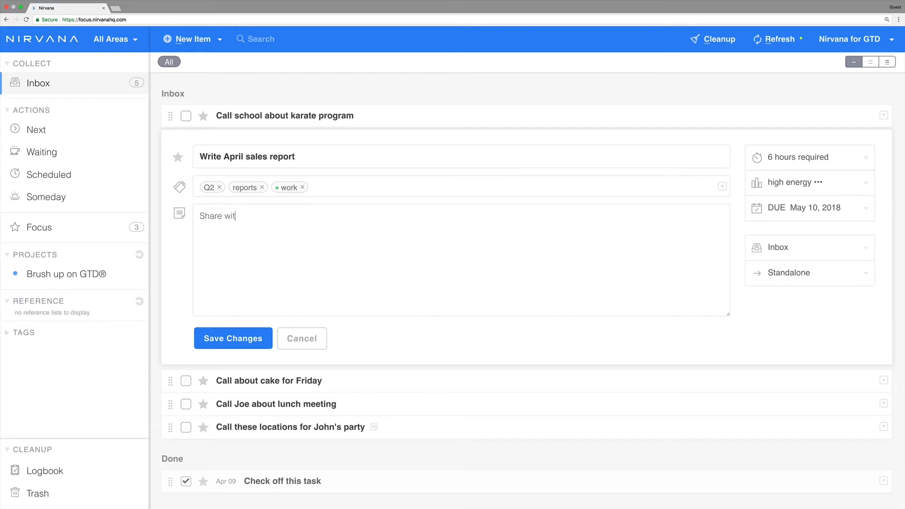
{"action": "type", "text": "h sales team b"}
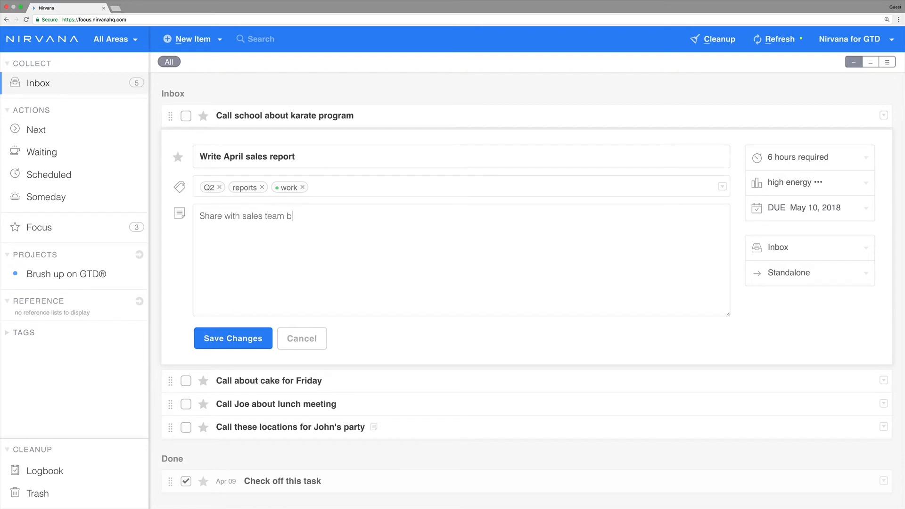
{"action": "type", "text": "efore forecast"}
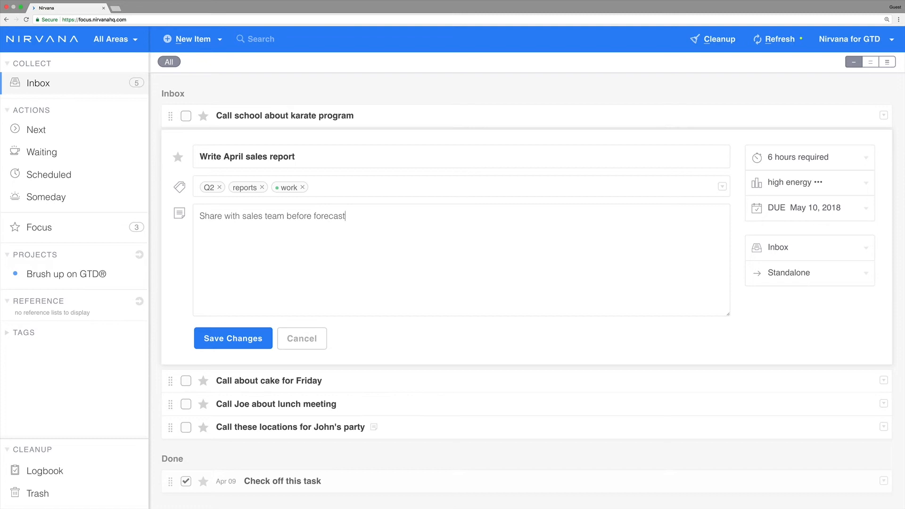
{"action": "type", "text": "meeting"}
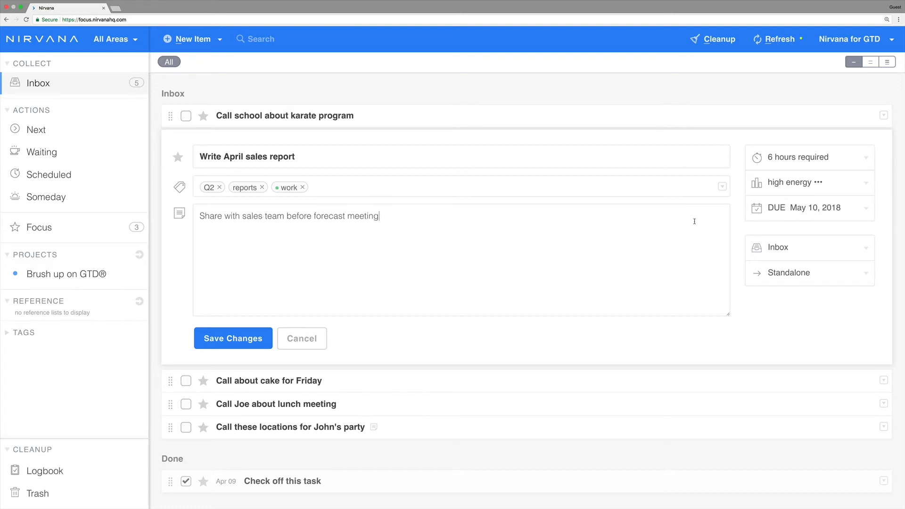
{"action": "mouse_move", "coordinate": [271, 318]}
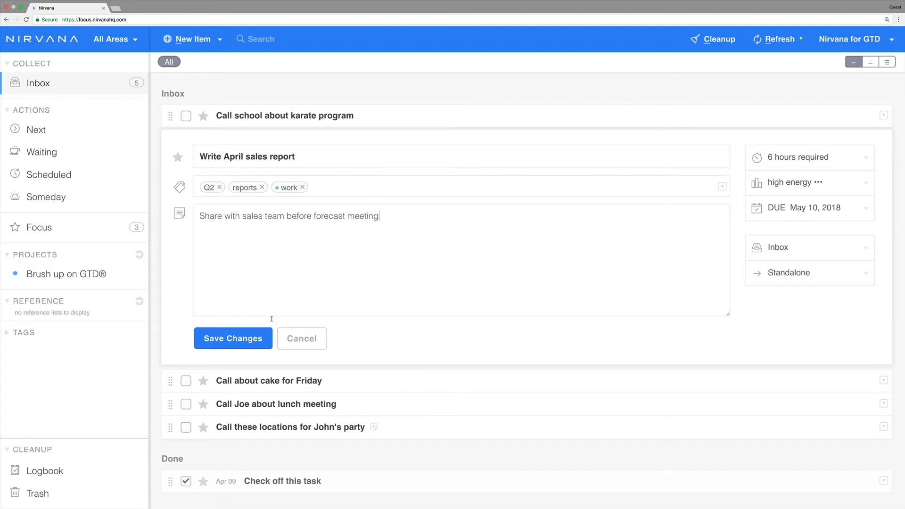
Save the sales report action and label the cake, Joe lunch and John's party items as calls
{"action": "left_click", "coordinate": [233, 338]}
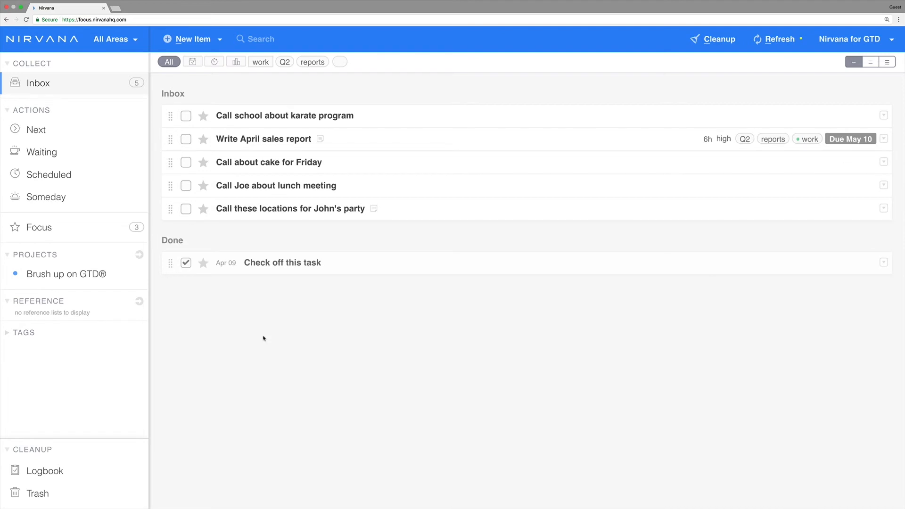
{"action": "mouse_move", "coordinate": [225, 221]}
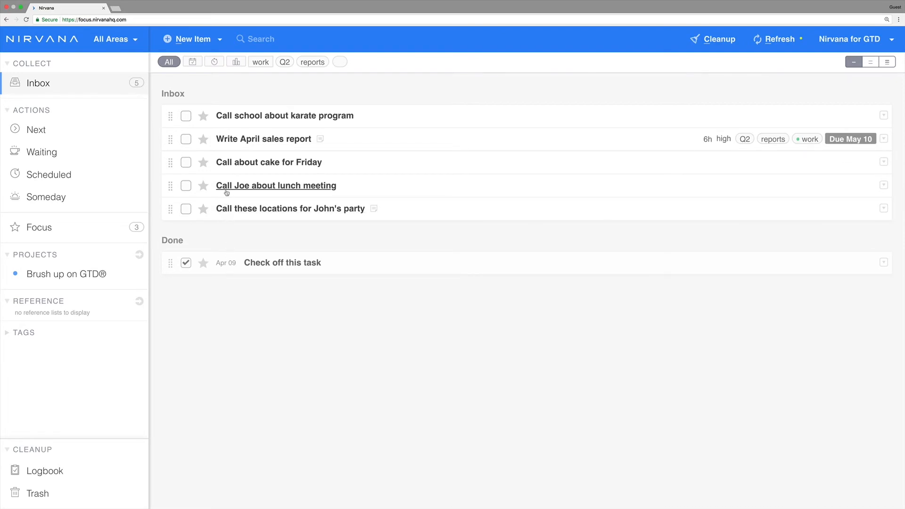
{"action": "mouse_move", "coordinate": [161, 167]}
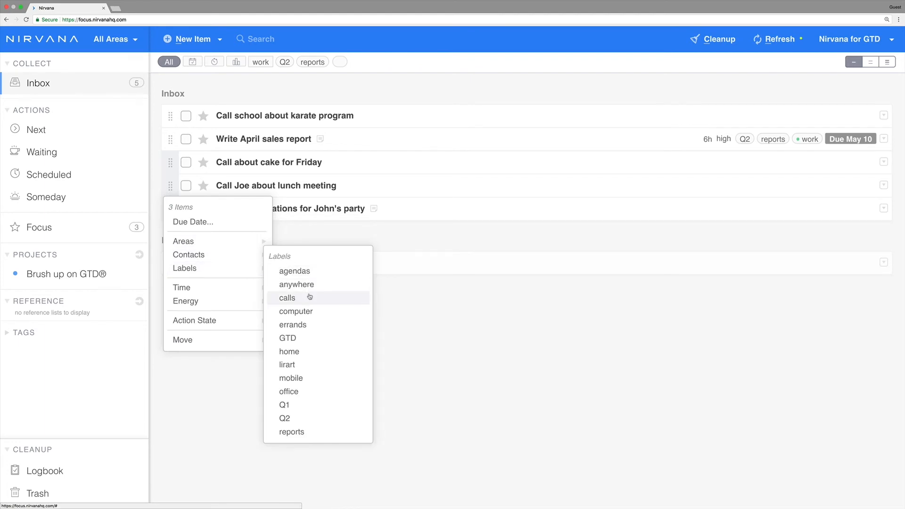
{"action": "left_click", "coordinate": [286, 297]}
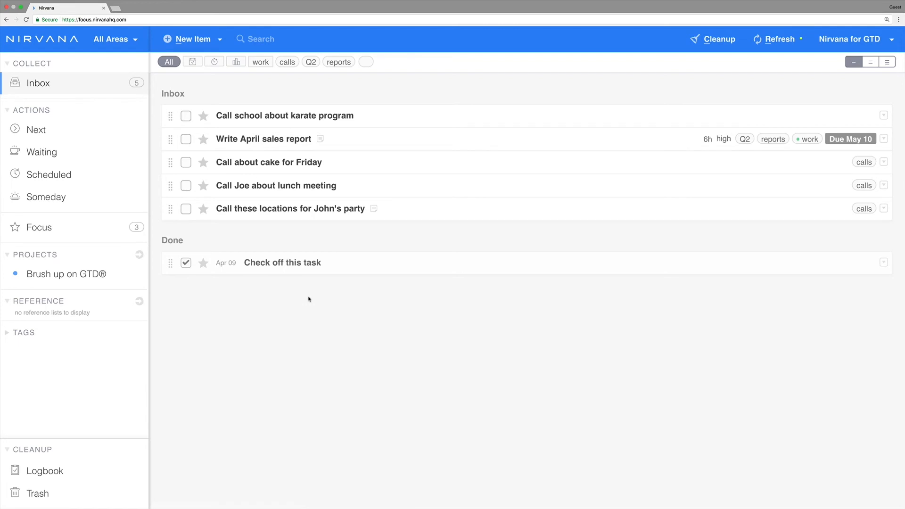
{"action": "mouse_move", "coordinate": [90, 276]}
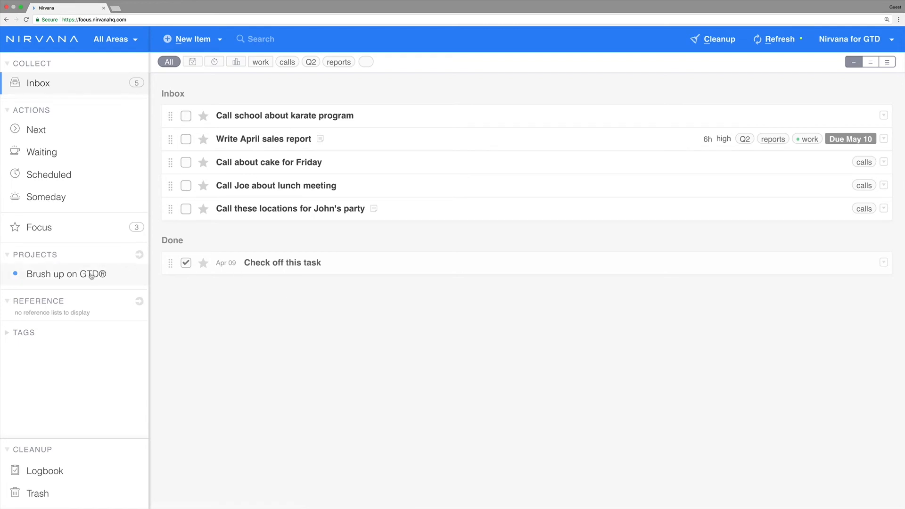
Add a 'Tell Anne about Nirvana' action to the Brush up on GTD® project and save it
{"action": "left_click", "coordinate": [66, 274]}
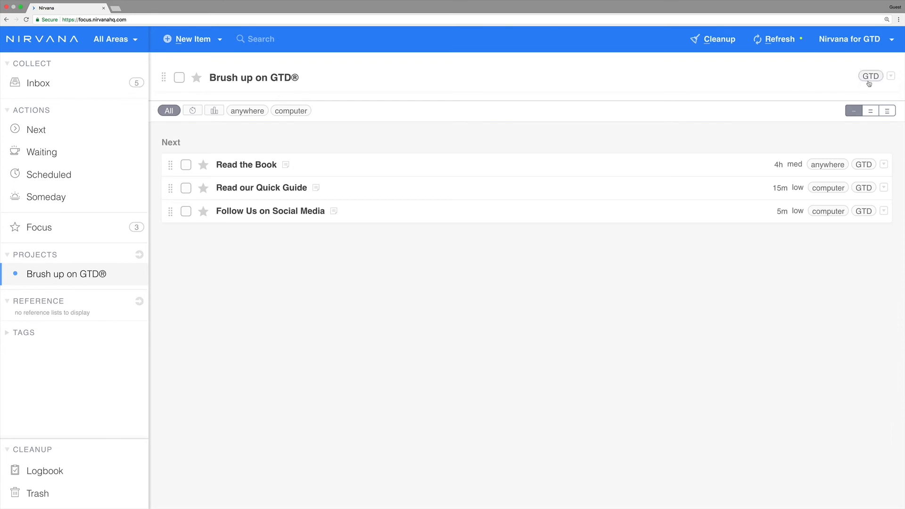
{"action": "mouse_move", "coordinate": [594, 243]}
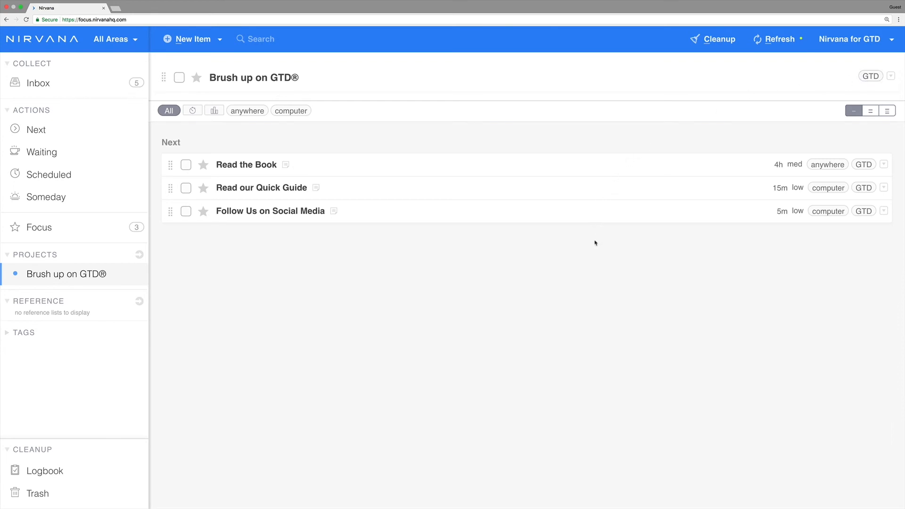
{"action": "type", "text": "Tell Ann"}
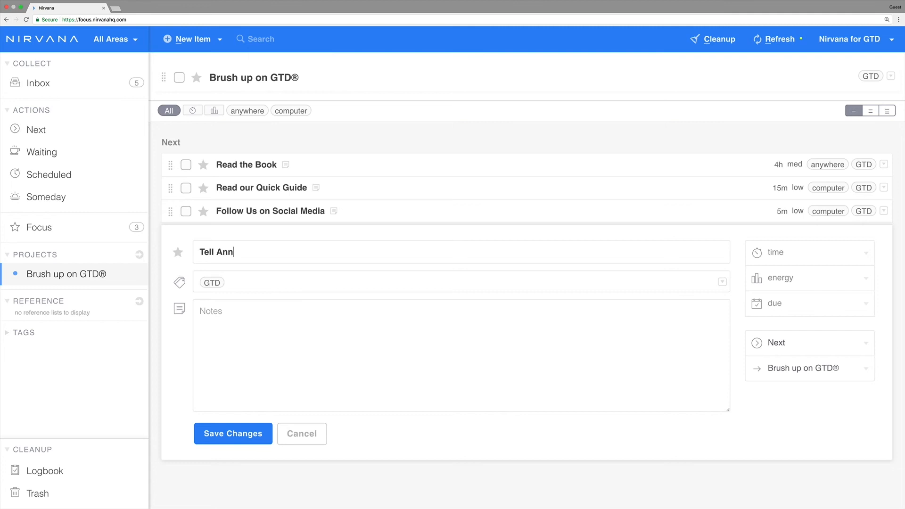
{"action": "type", "text": "e about Nirvana"}
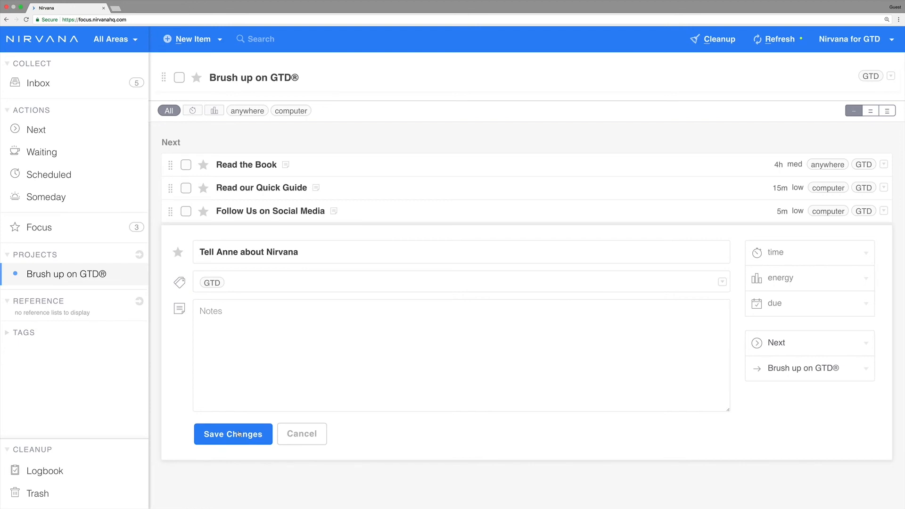
{"action": "left_click", "coordinate": [233, 434]}
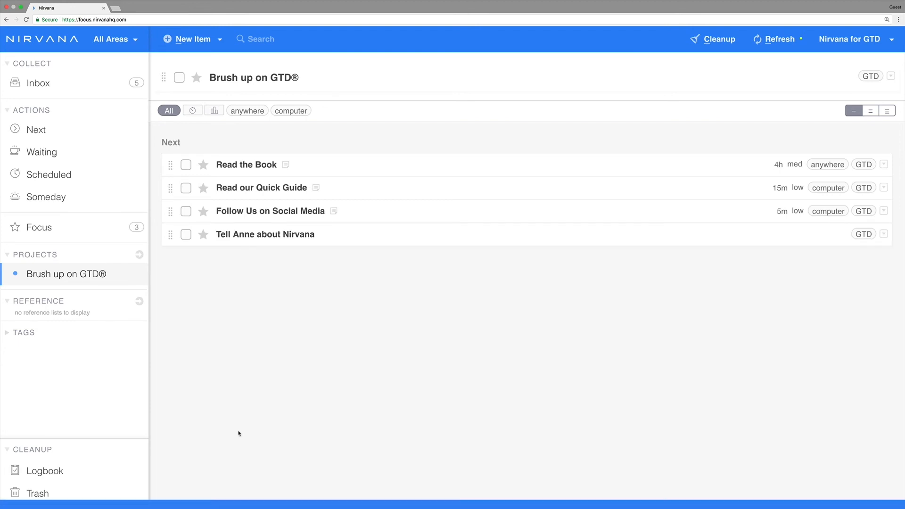
{"action": "key", "text": "g"}
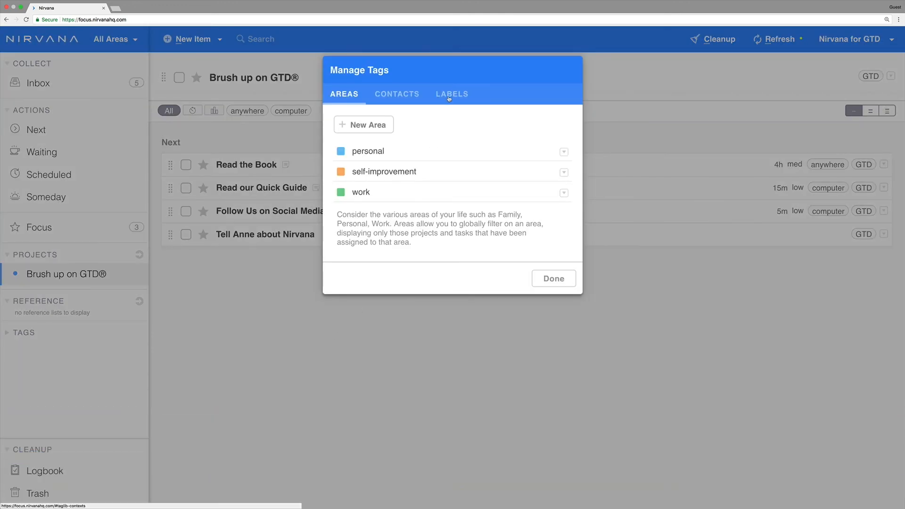
Show the Labels list (anywhere, calls, computer, errands, GTD, home, mobile, office) in Manage Tags
{"action": "left_click", "coordinate": [452, 93]}
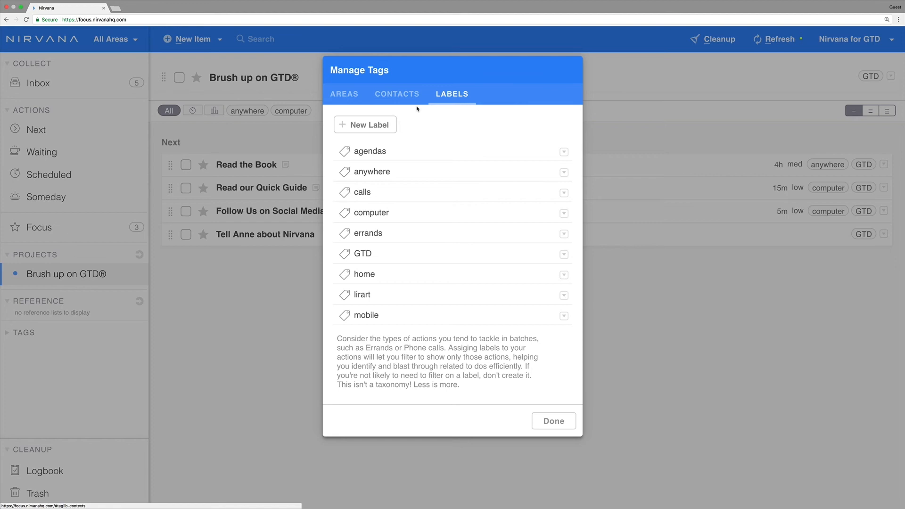
{"action": "mouse_move", "coordinate": [443, 196]}
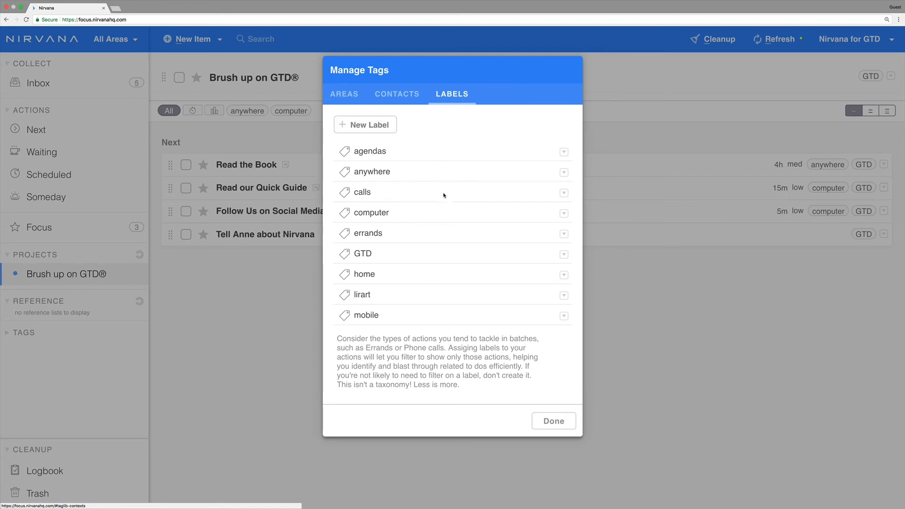
{"action": "double_click", "coordinate": [361, 294]}
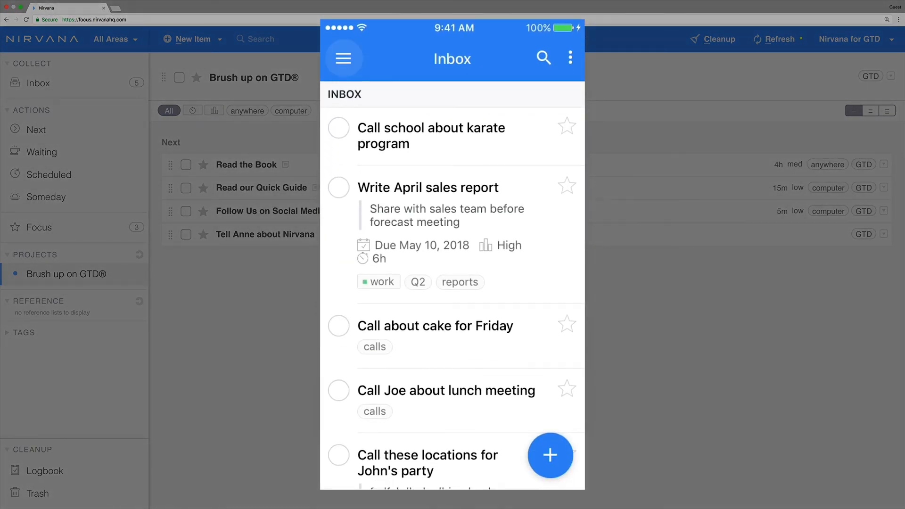
{"action": "left_click", "coordinate": [343, 58]}
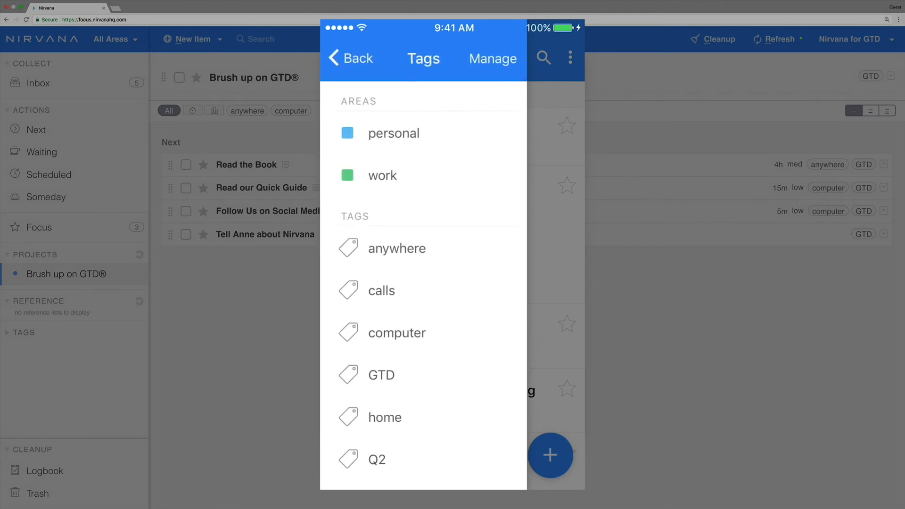
{"action": "left_click", "coordinate": [493, 58]}
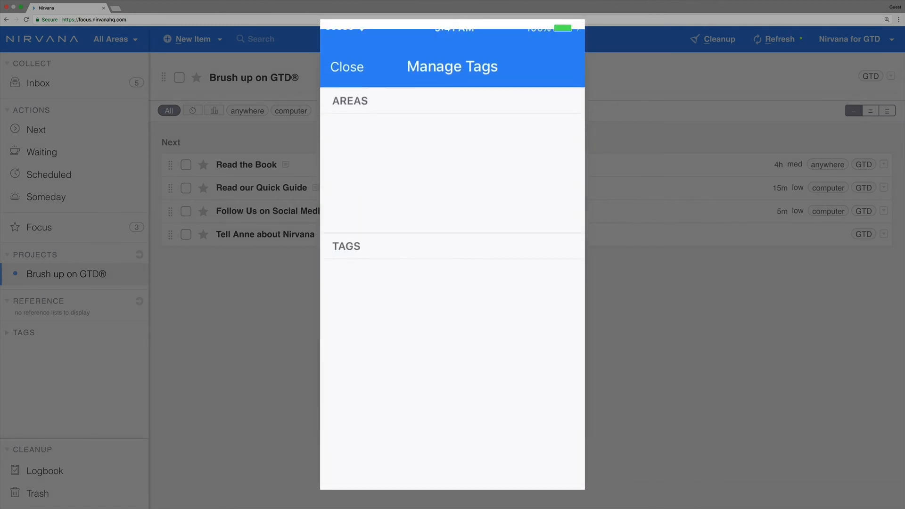
{"action": "left_click", "coordinate": [451, 93]}
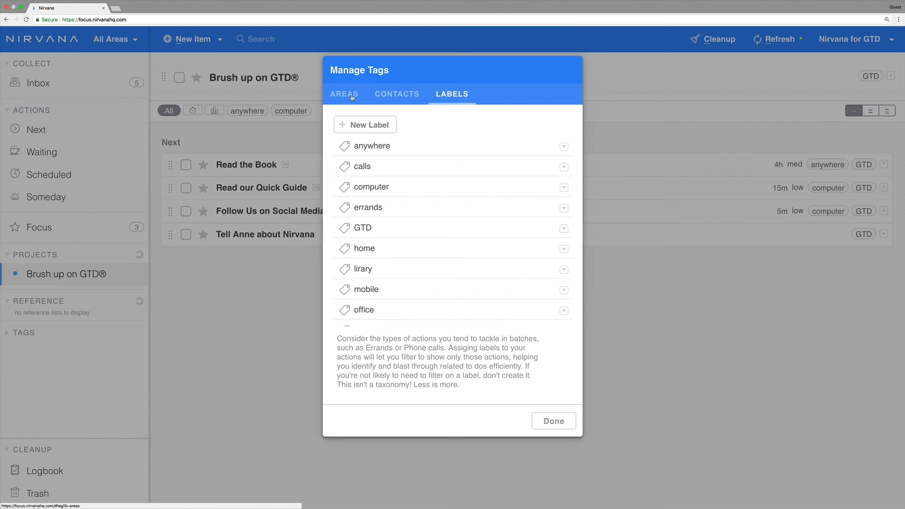
Show the Areas list with personal, self-improvement and work
{"action": "left_click", "coordinate": [344, 93]}
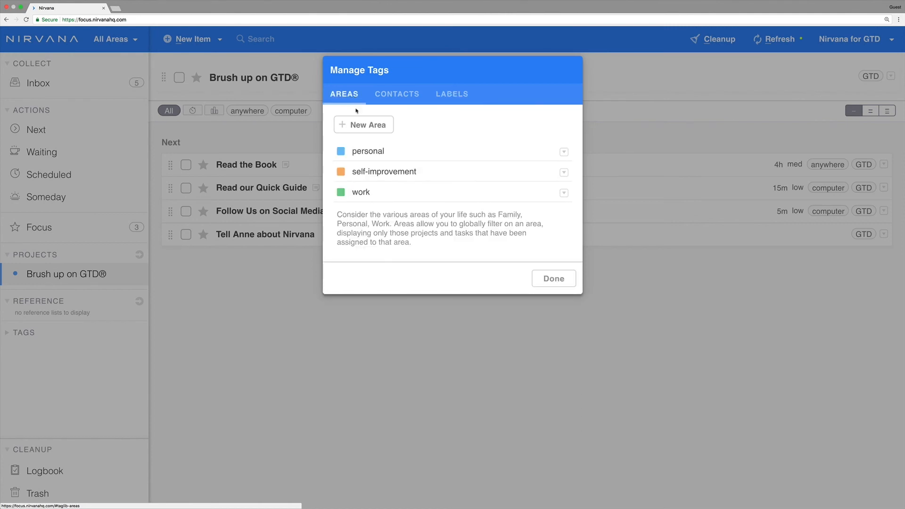
{"action": "mouse_move", "coordinate": [433, 153]}
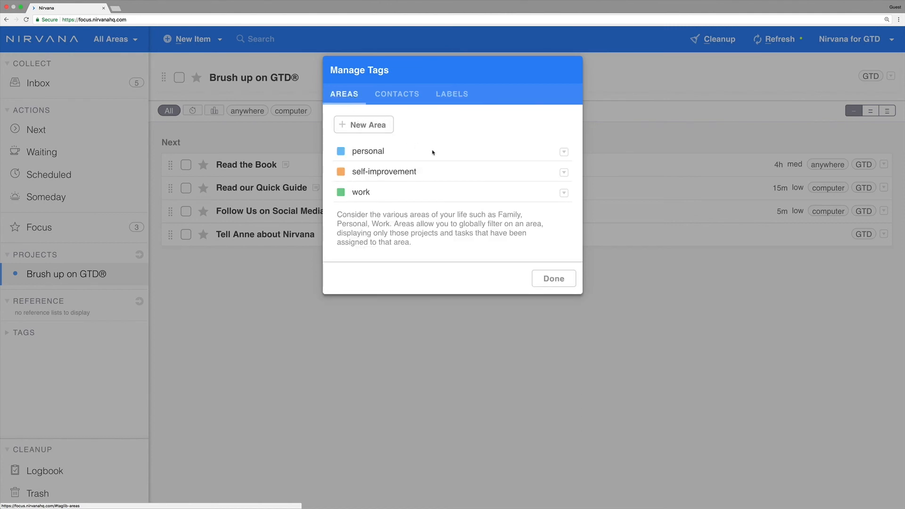
{"action": "mouse_move", "coordinate": [453, 159]}
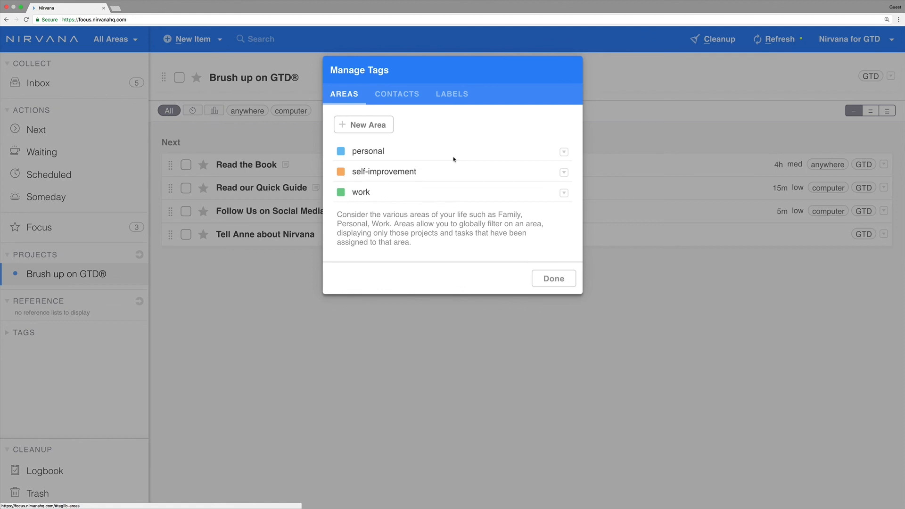